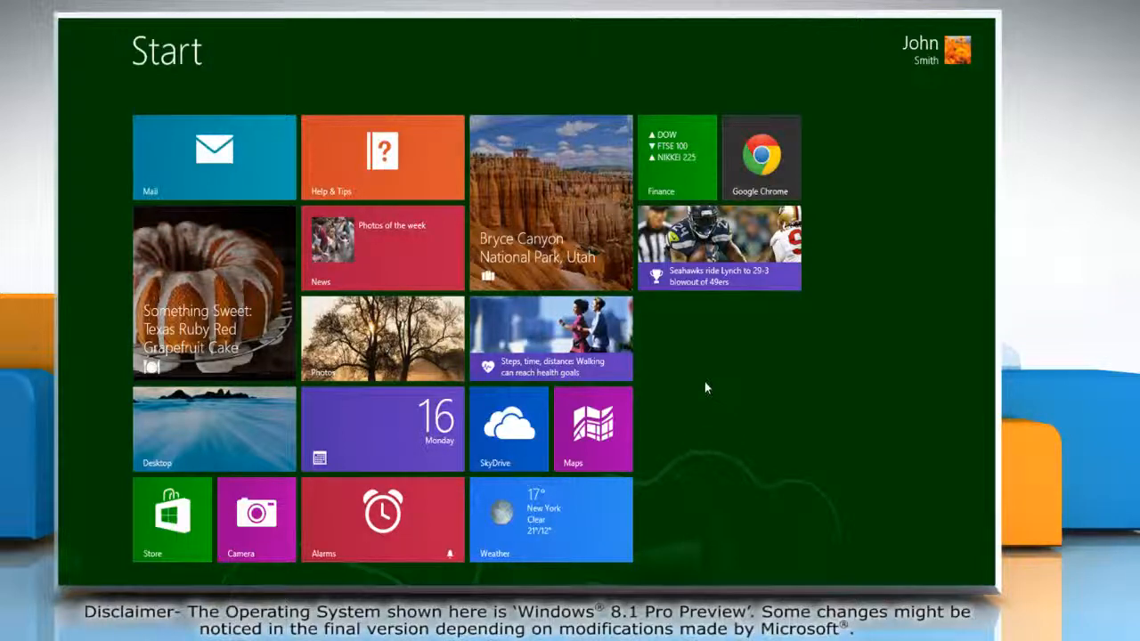
Search the Start screen for 'event viewer' so View event logs is listed.
type("event viewer")
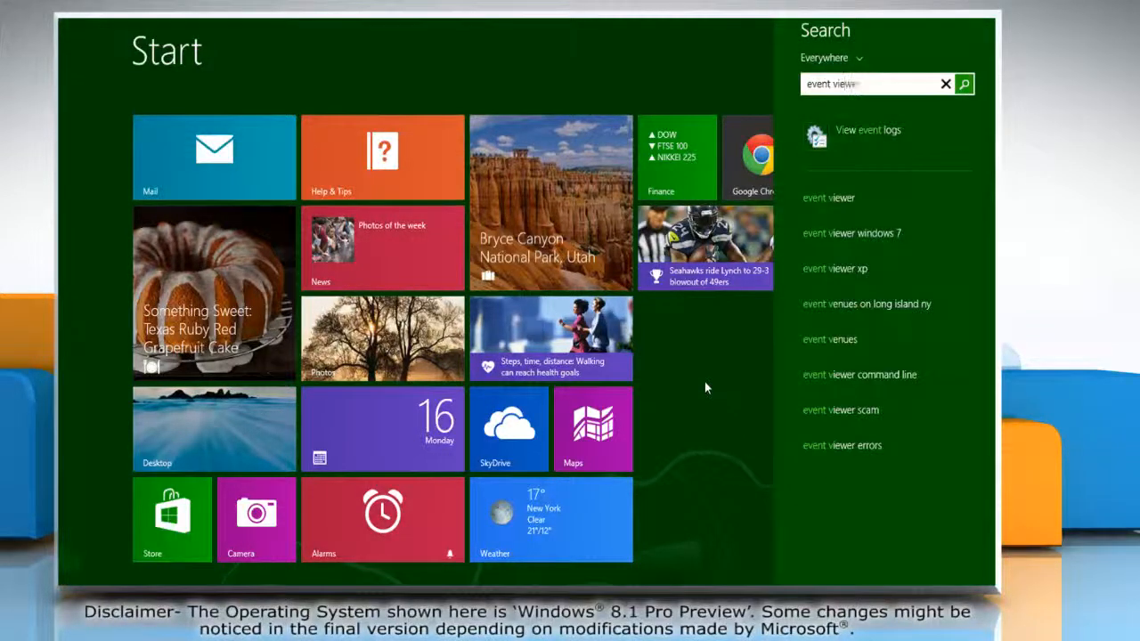
type("r")
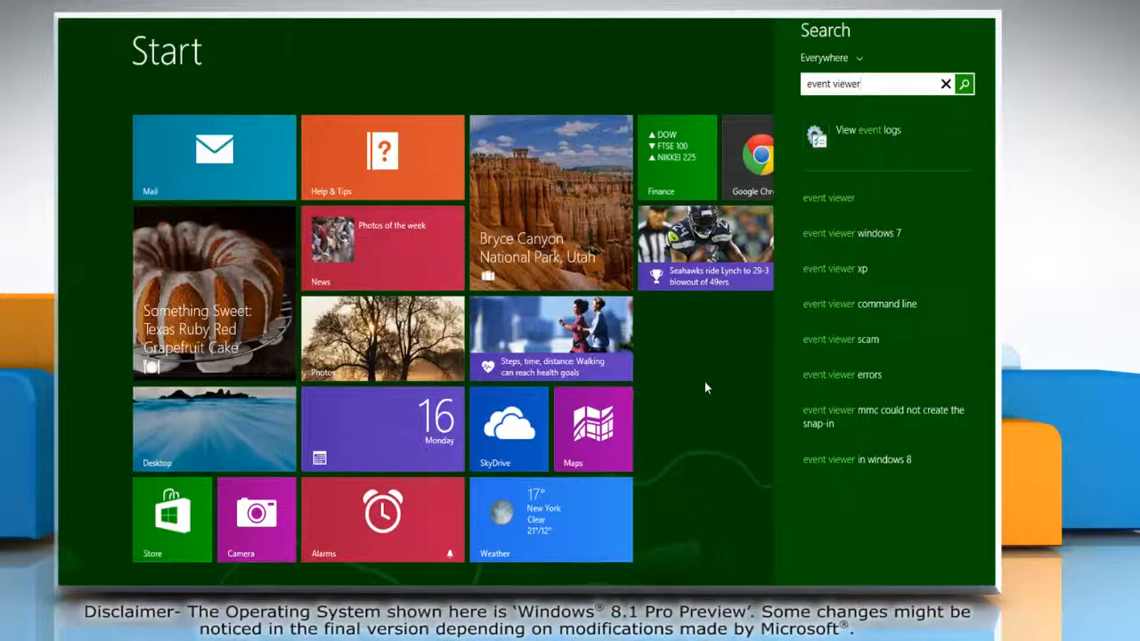
mouse_move(882, 142)
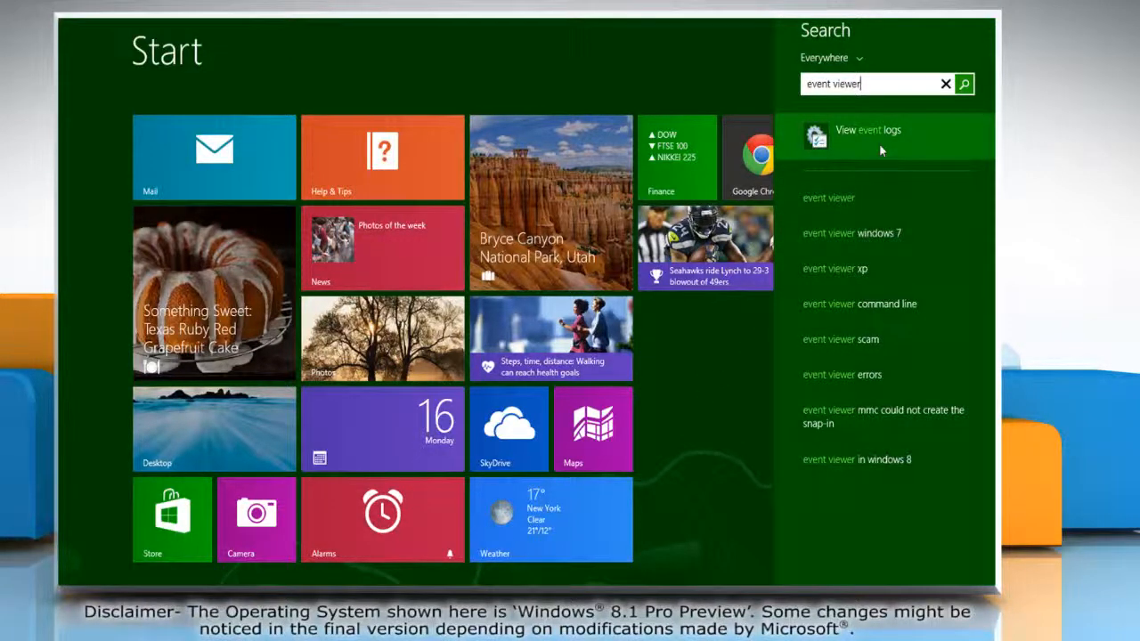
Launch Event Viewer from the results and expand Windows Logs to show its five logs.
left_click(868, 136)
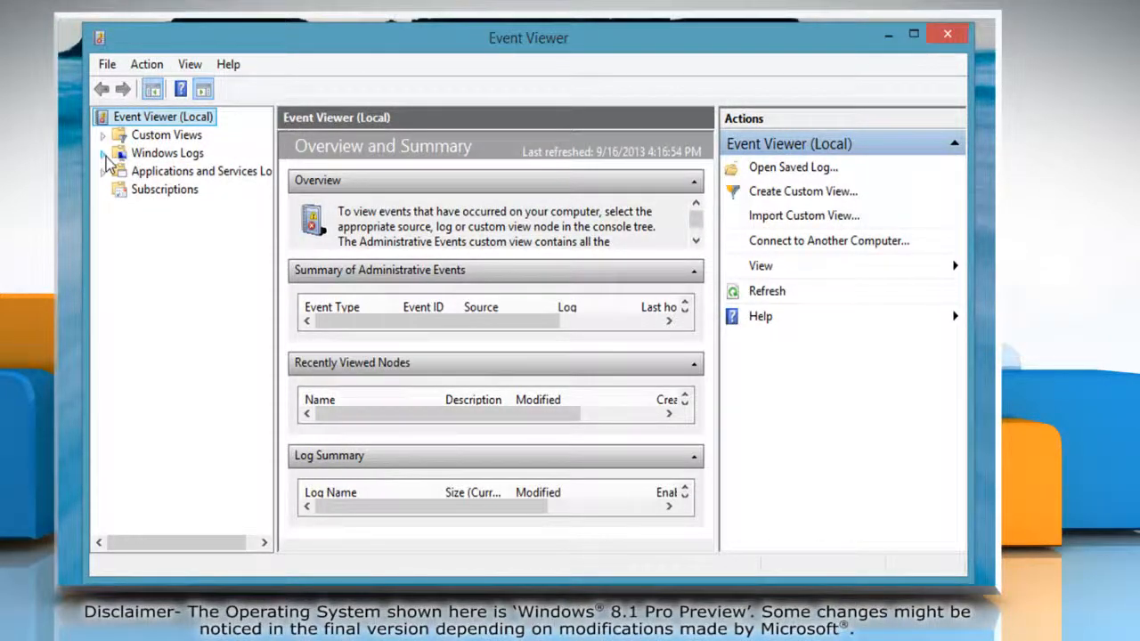
left_click(103, 153)
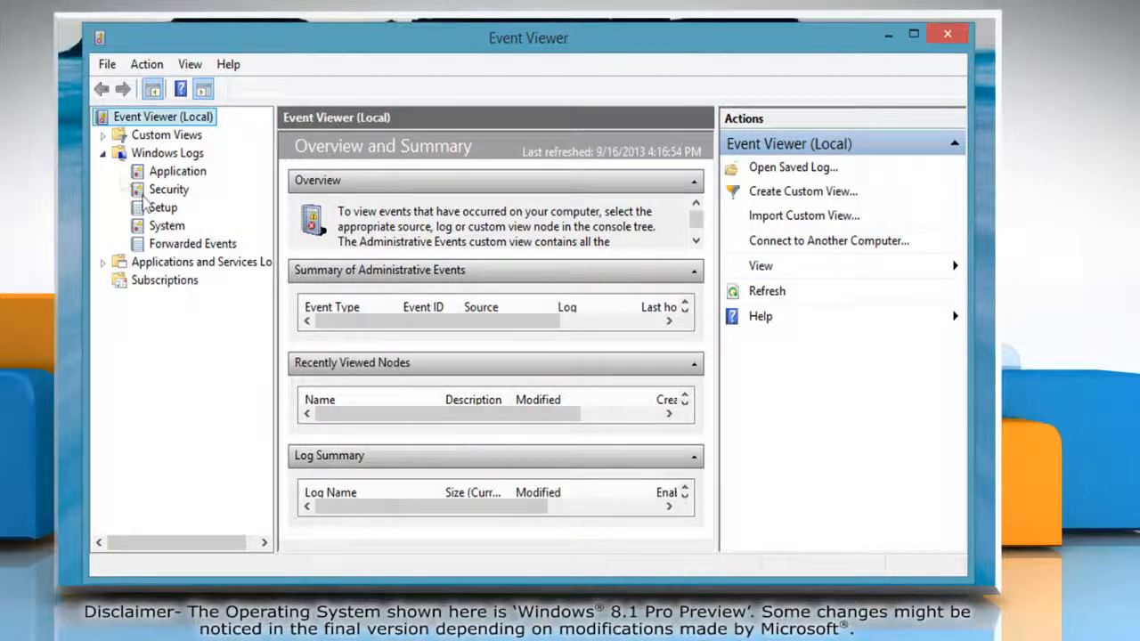
Show the System log, view Kernel-General event 16 properties and step through neighbouring events.
left_click(167, 224)
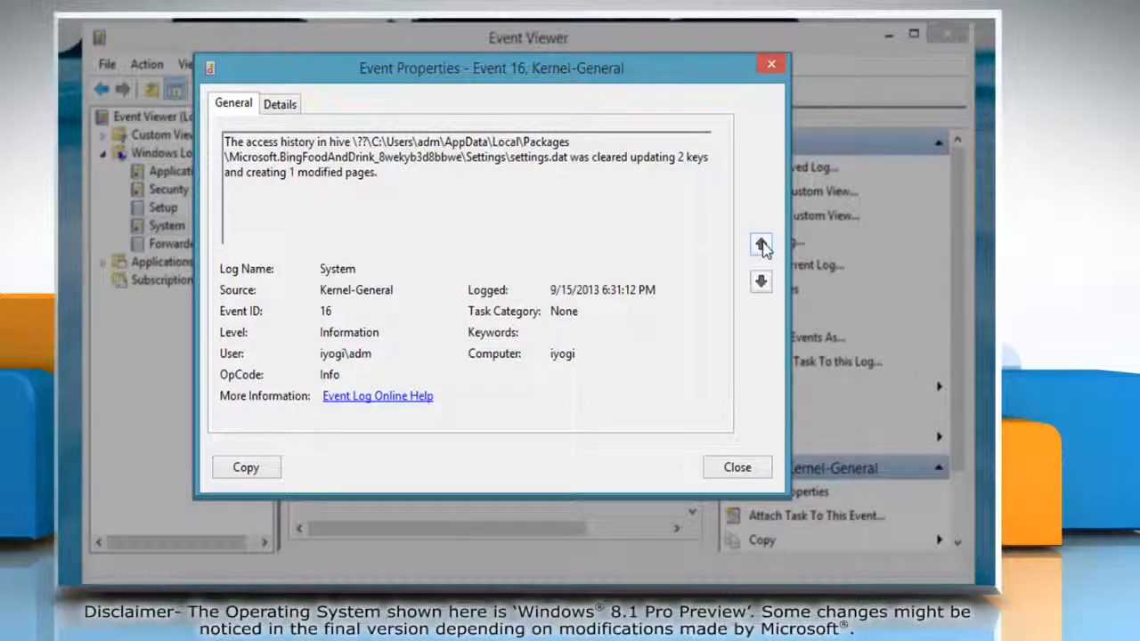
left_click(761, 245)
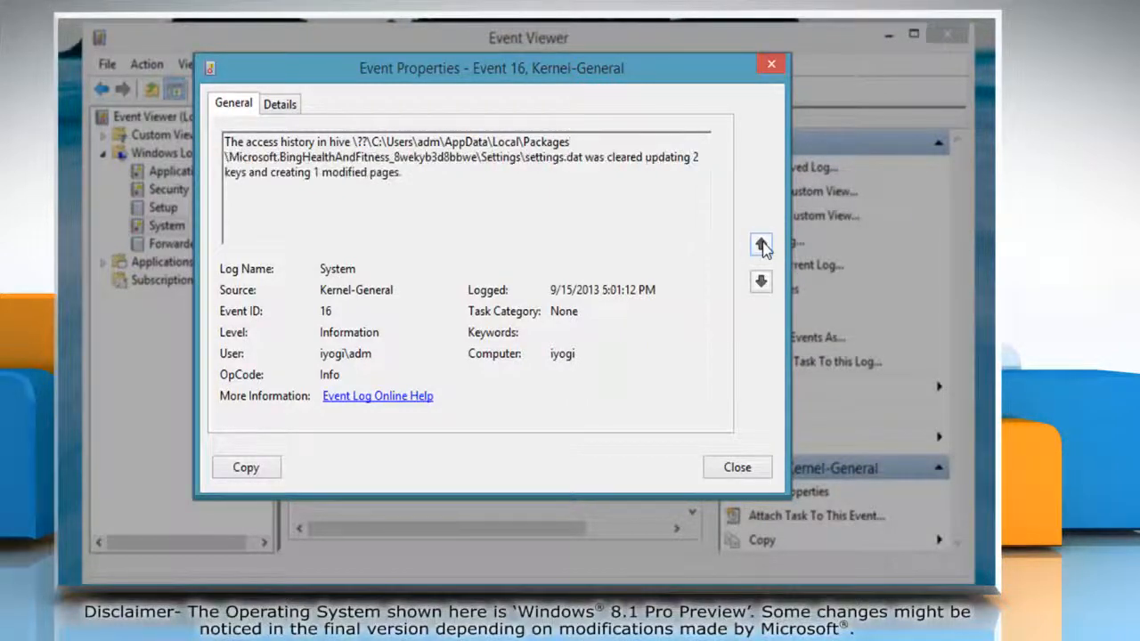
left_click(761, 282)
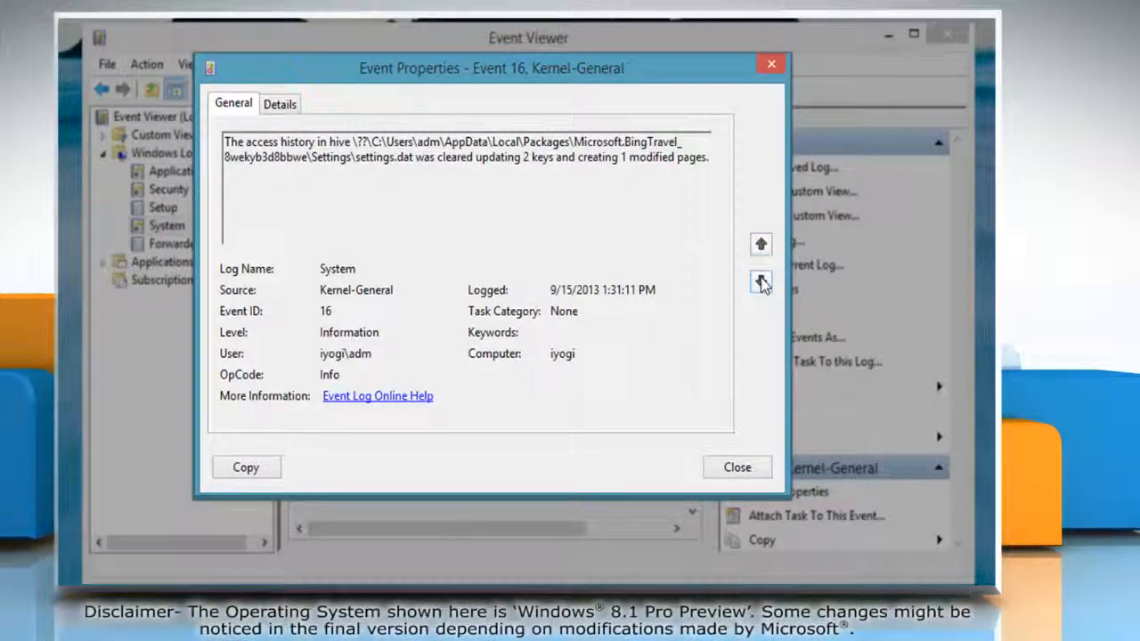
left_click(761, 281)
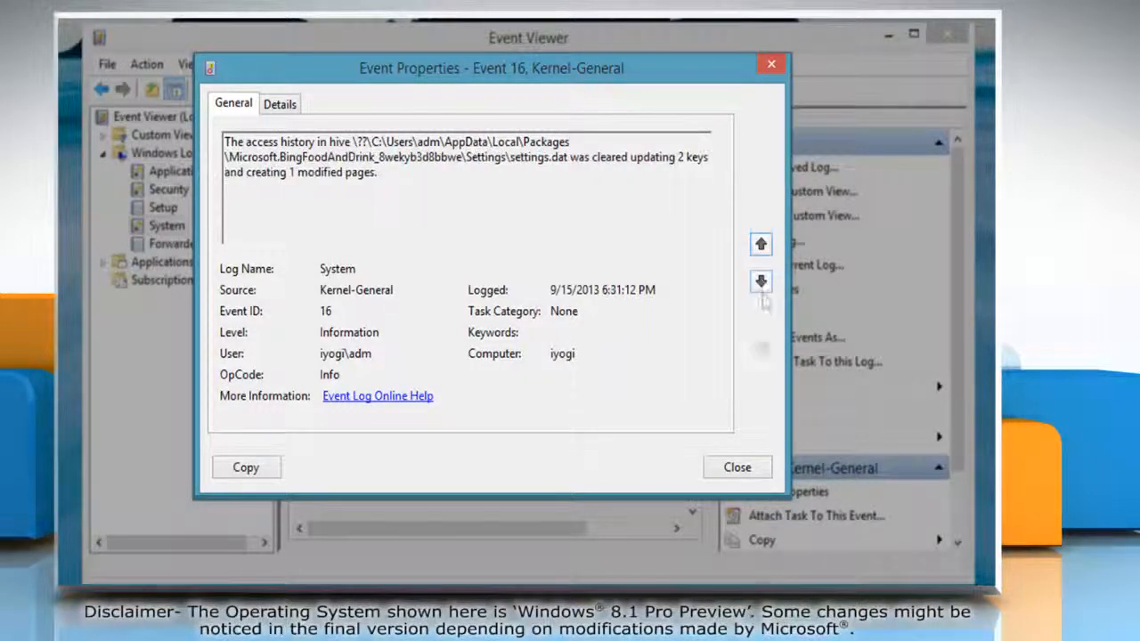
Close the Event Properties dialog and then Event Viewer, returning to the desktop.
left_click(737, 466)
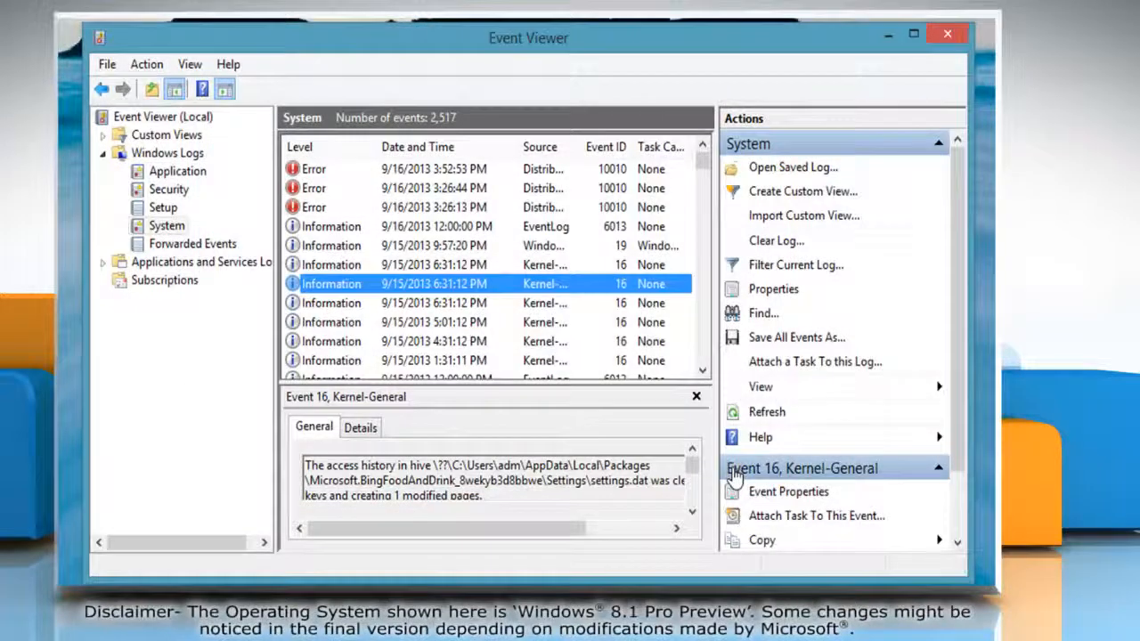
mouse_move(948, 34)
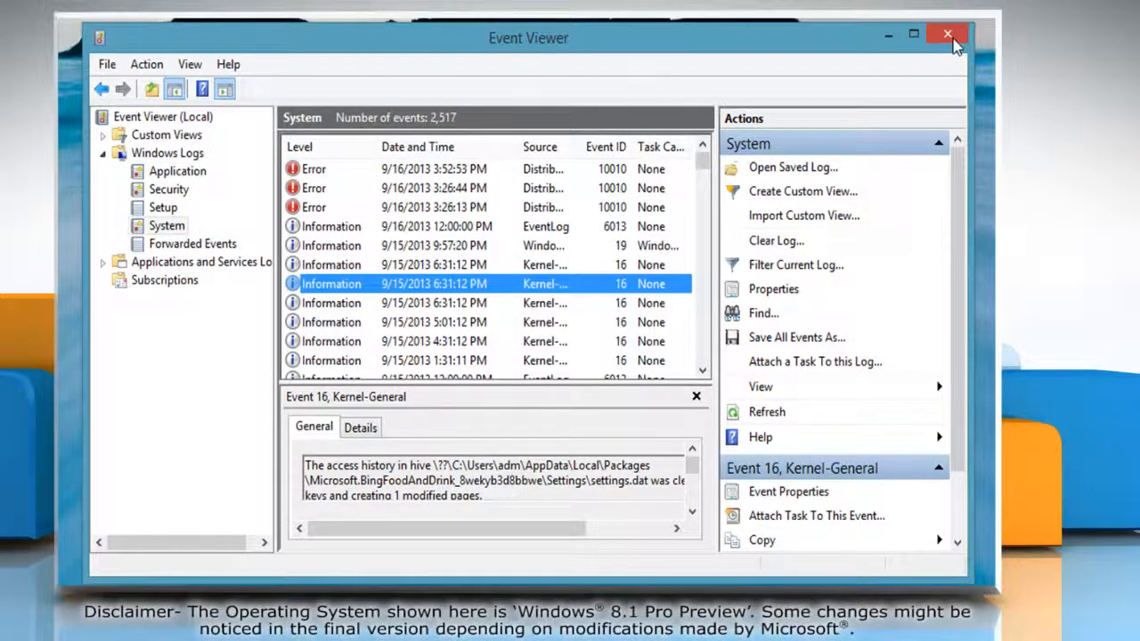
left_click(947, 34)
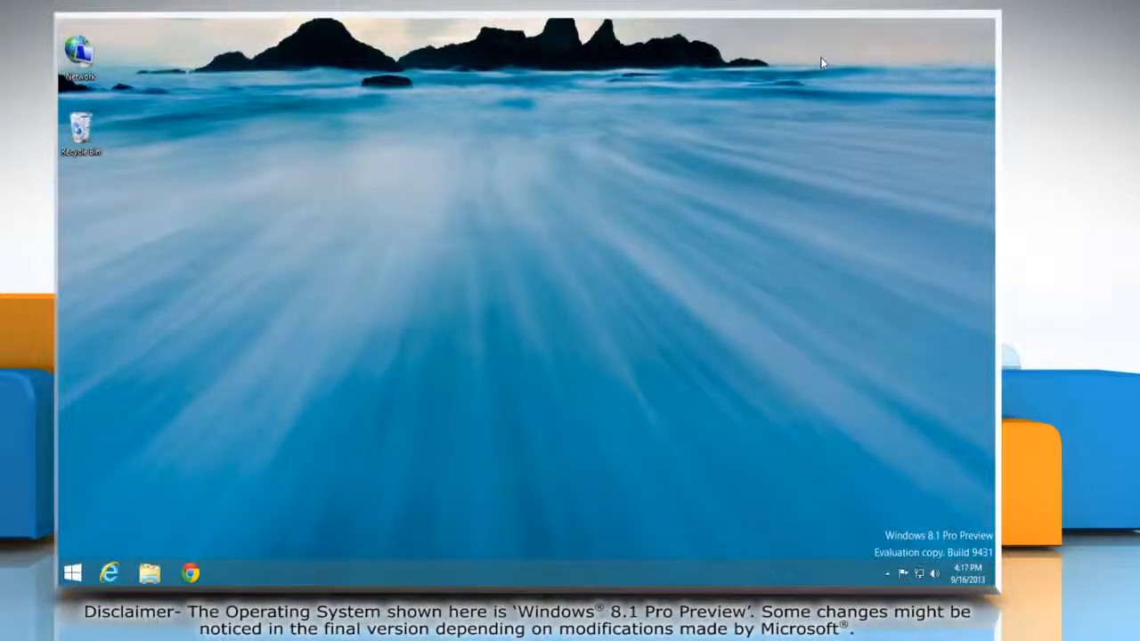